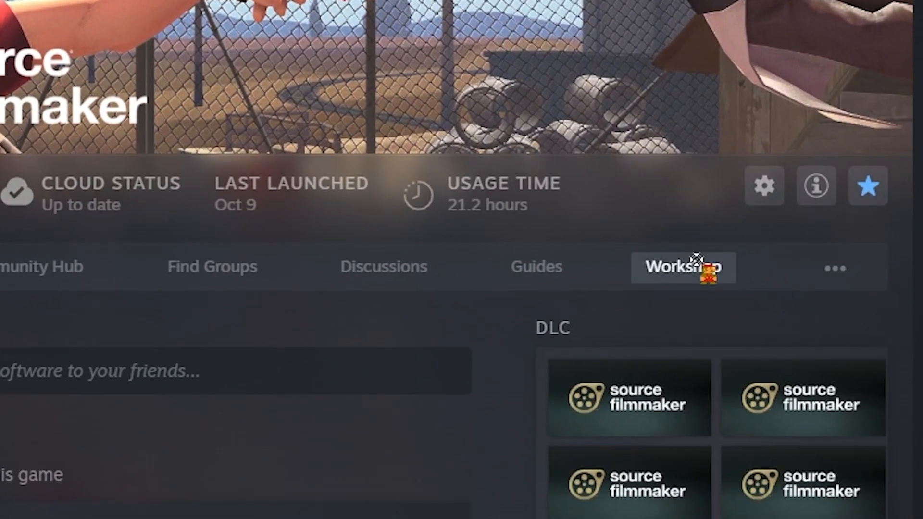
Search the Source Filmmaker Workshop for 'ultrakill'.
{"action": "left_click", "coordinate": [683, 267]}
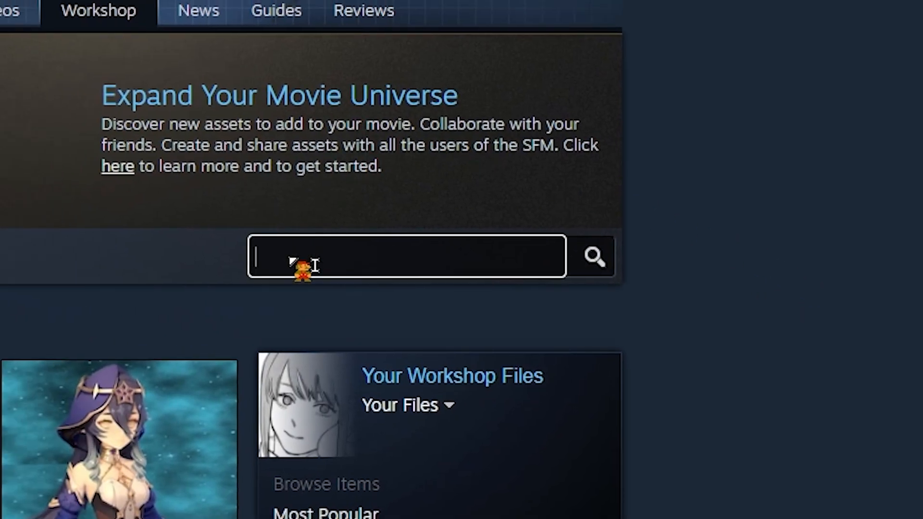
{"action": "type", "text": "ultraki"}
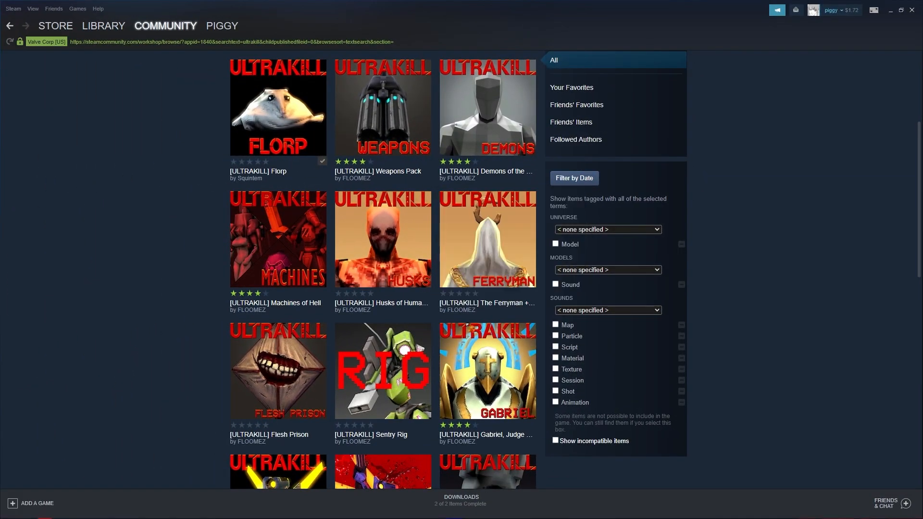
Download the Husks of Humanity Workshop files and browse Source Filmmaker's local files.
{"action": "left_click", "coordinate": [103, 25]}
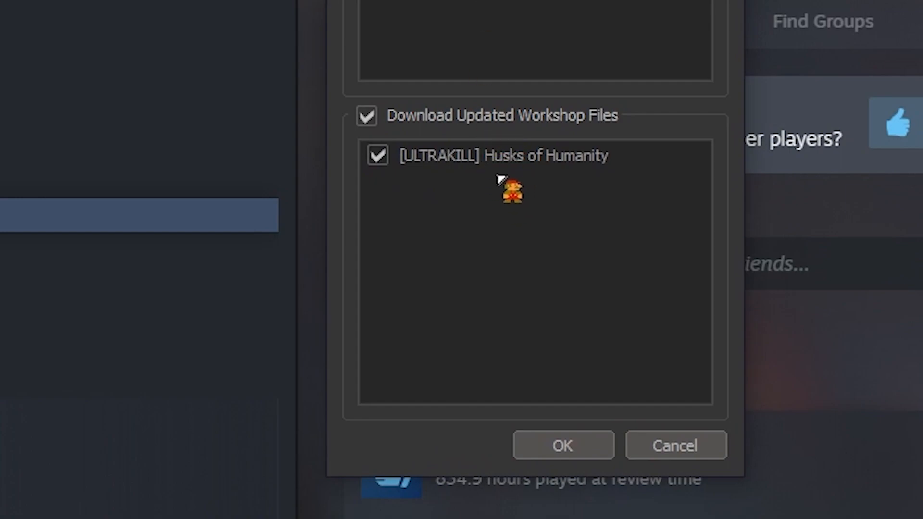
{"action": "mouse_move", "coordinate": [362, 144]}
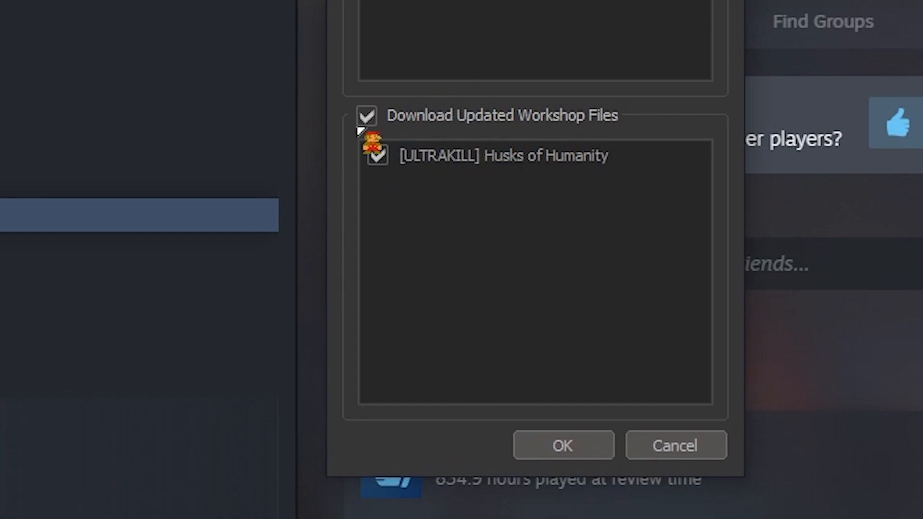
{"action": "left_click", "coordinate": [562, 445]}
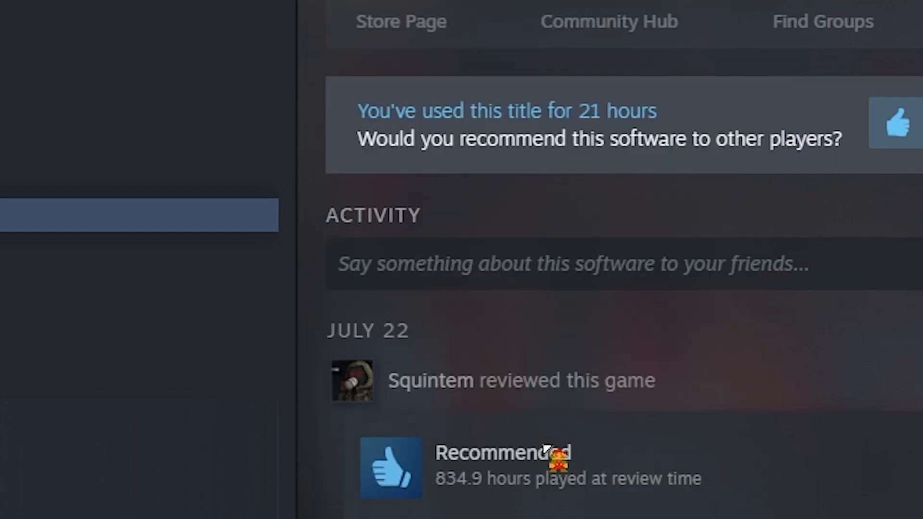
{"action": "left_click", "coordinate": [860, 202]}
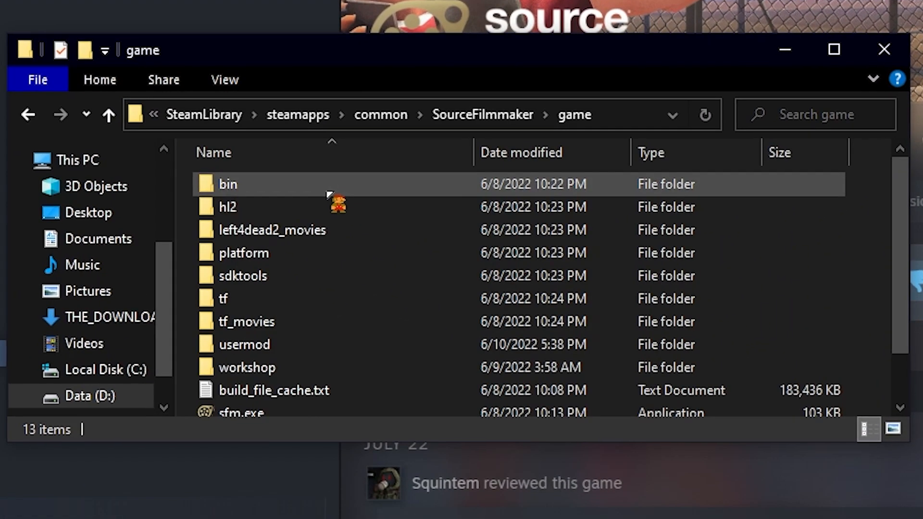
Go through the workshop, models, floomez and ultrakill folders to reach husks.
{"action": "double_click", "coordinate": [249, 367]}
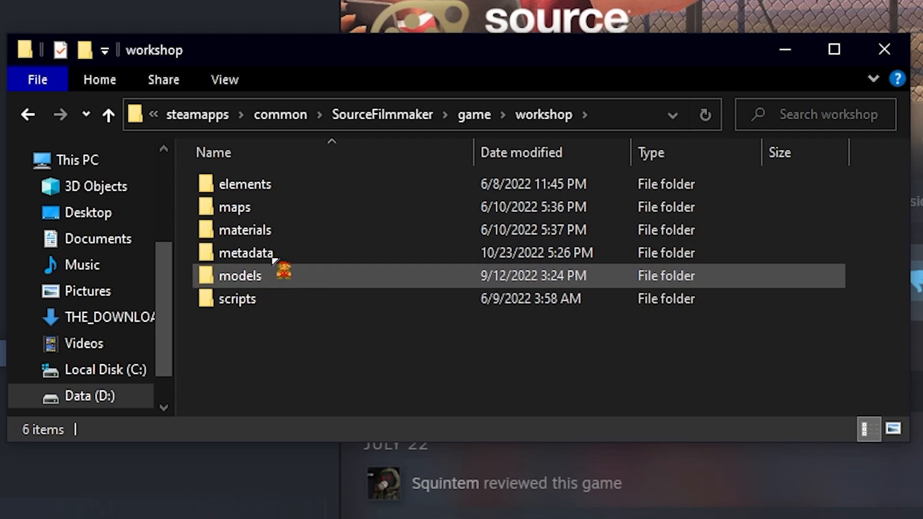
{"action": "double_click", "coordinate": [239, 276]}
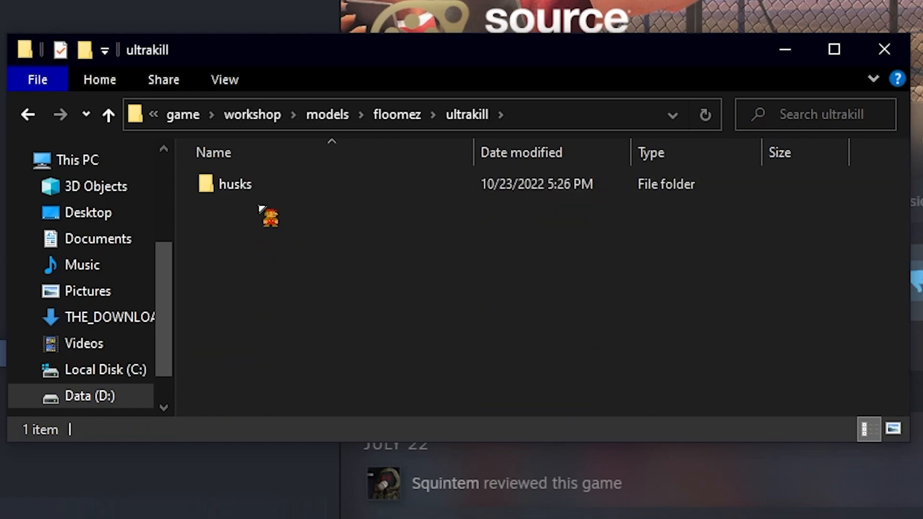
{"action": "double_click", "coordinate": [234, 184]}
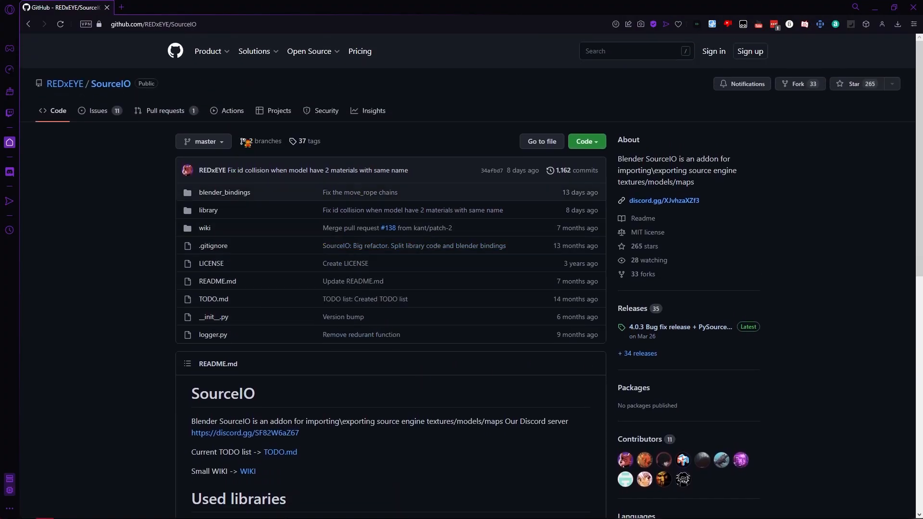
Open SourceIO's 4.0.3 release on GitHub and download SourceIO.zip.
{"action": "scroll", "scroll_direction": "down", "scroll_amount": 3}
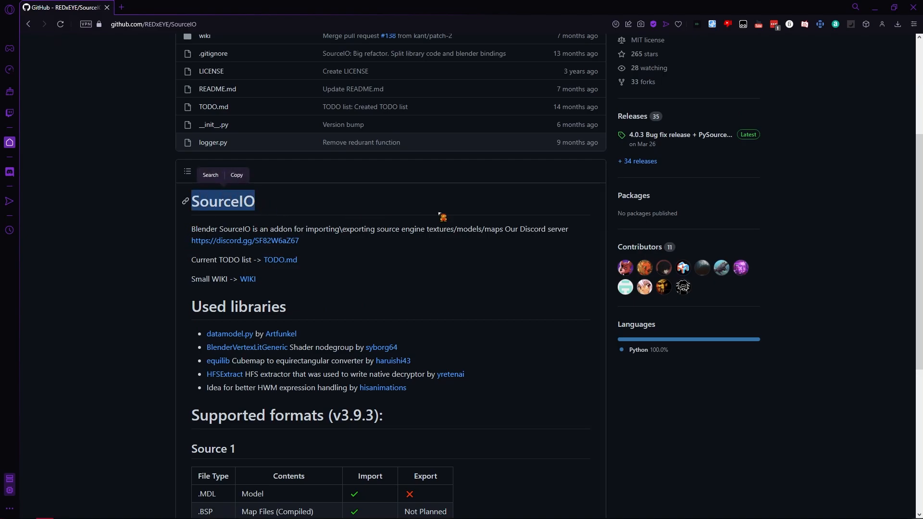
{"action": "left_click", "coordinate": [679, 135]}
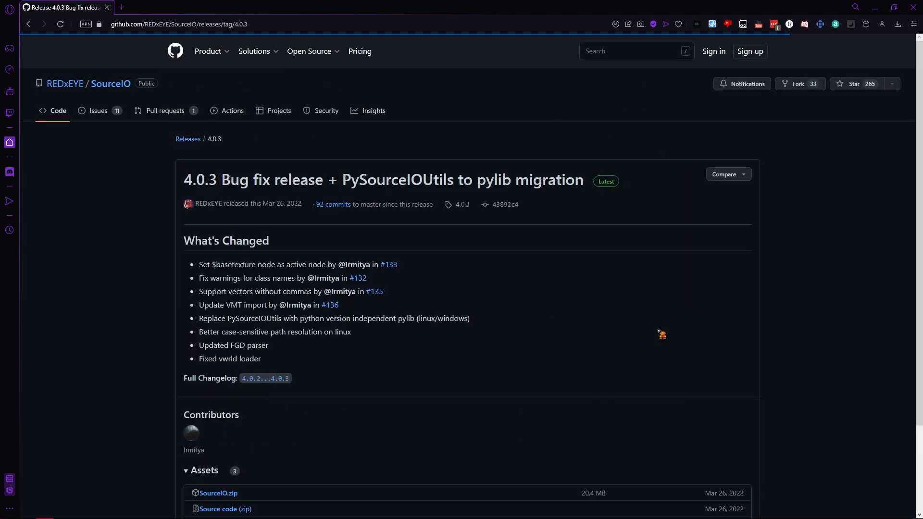
{"action": "left_click", "coordinate": [218, 386]}
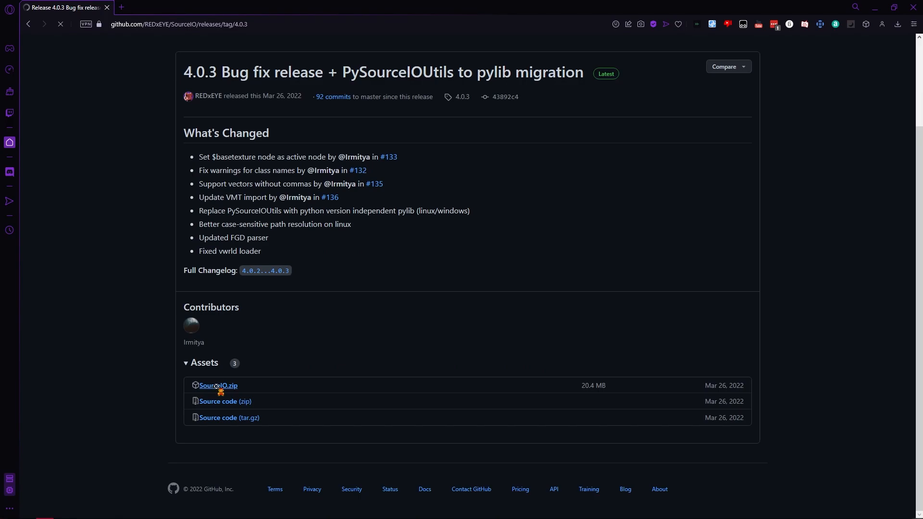
{"action": "left_click", "coordinate": [217, 385]}
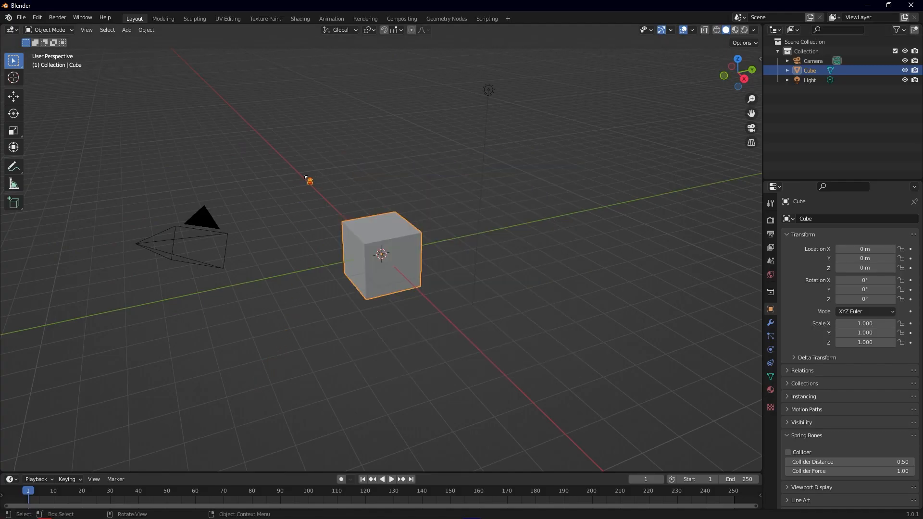
Install SourceIO.zip from Preferences > Add-ons and enable Import-Export: SourceIO.
{"action": "left_click", "coordinate": [37, 17]}
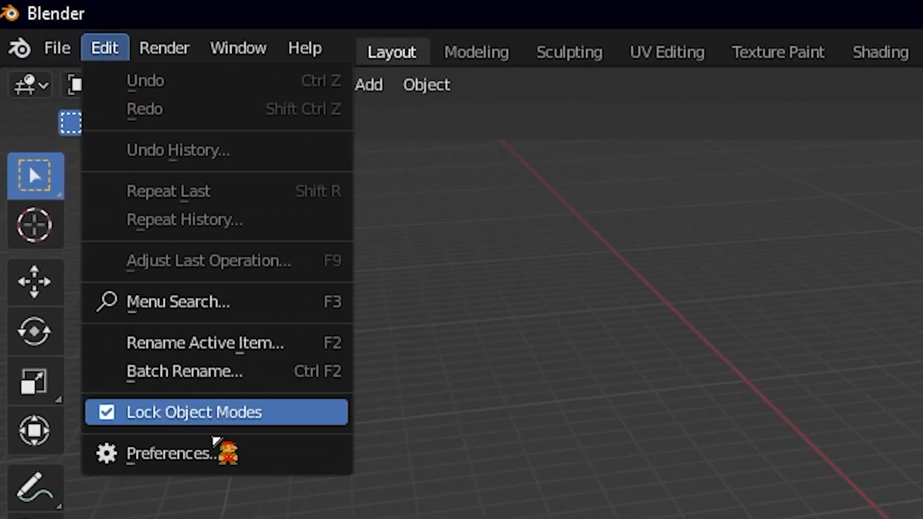
{"action": "left_click", "coordinate": [174, 453]}
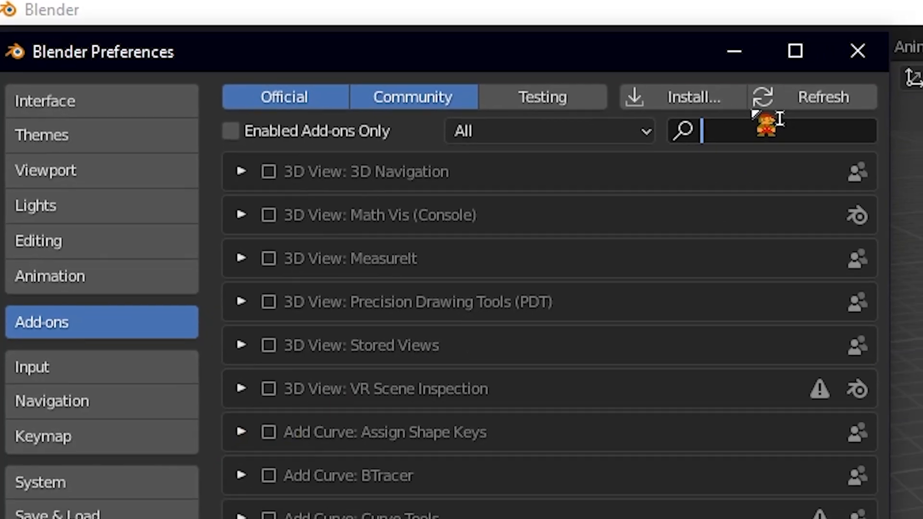
{"action": "left_click", "coordinate": [699, 97]}
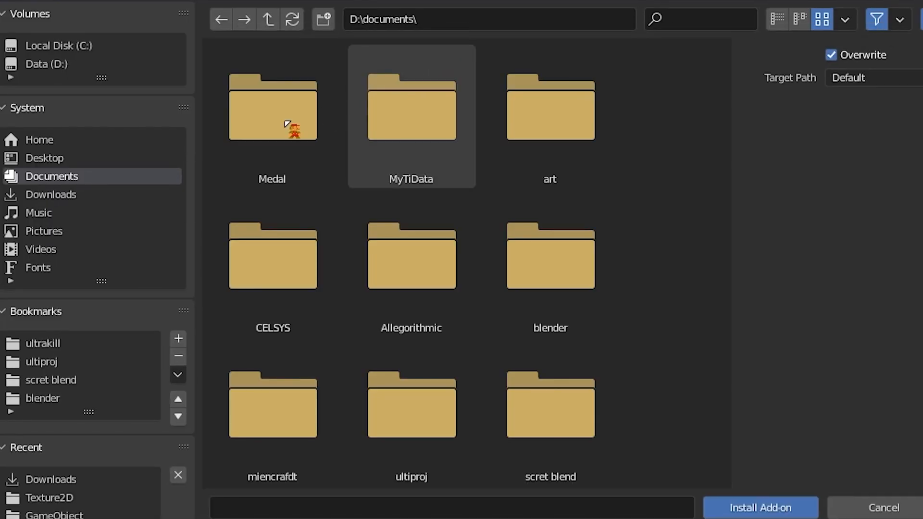
{"action": "left_click", "coordinate": [50, 194]}
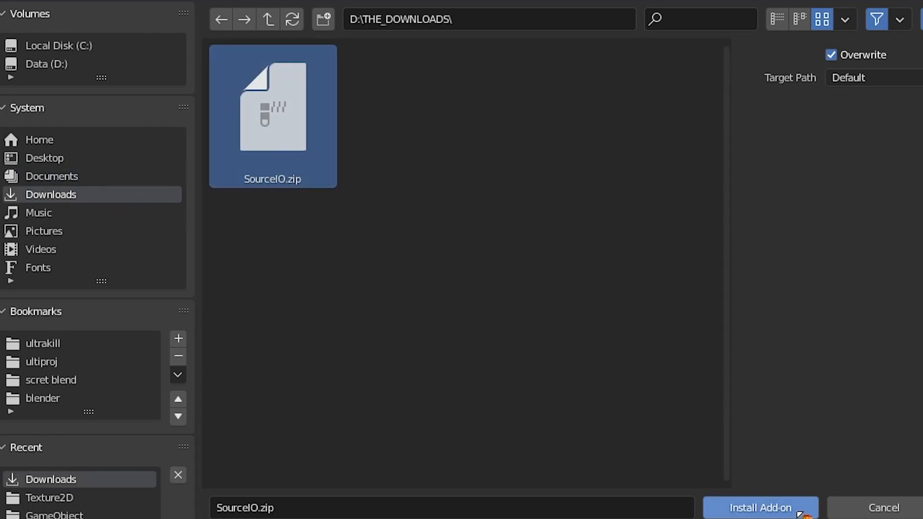
{"action": "left_click", "coordinate": [760, 508]}
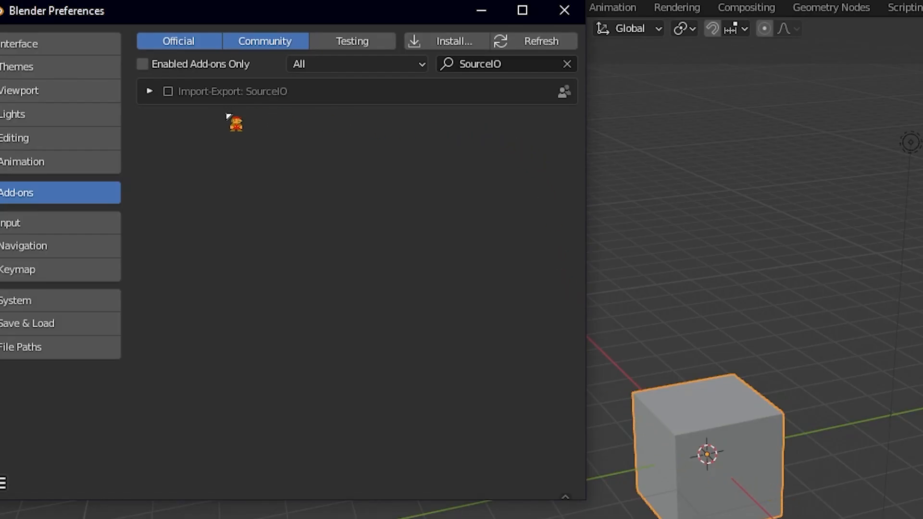
{"action": "left_click", "coordinate": [149, 91]}
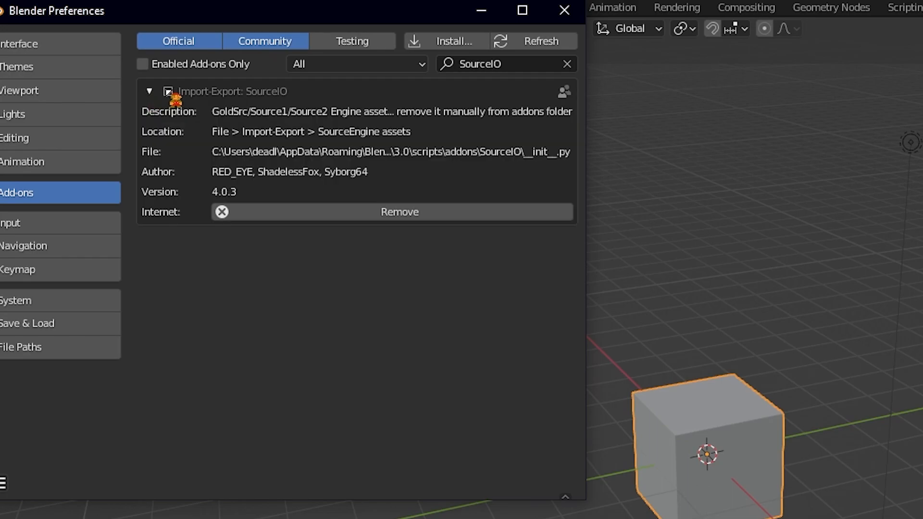
{"action": "left_click", "coordinate": [169, 91]}
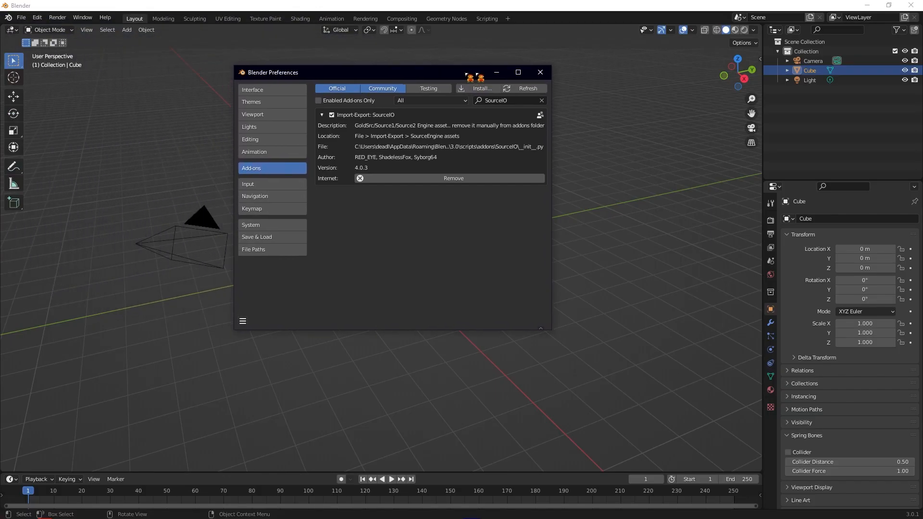
Close Preferences, browse the Source Engine Assets importer to husks, then cancel.
{"action": "left_click", "coordinate": [539, 71]}
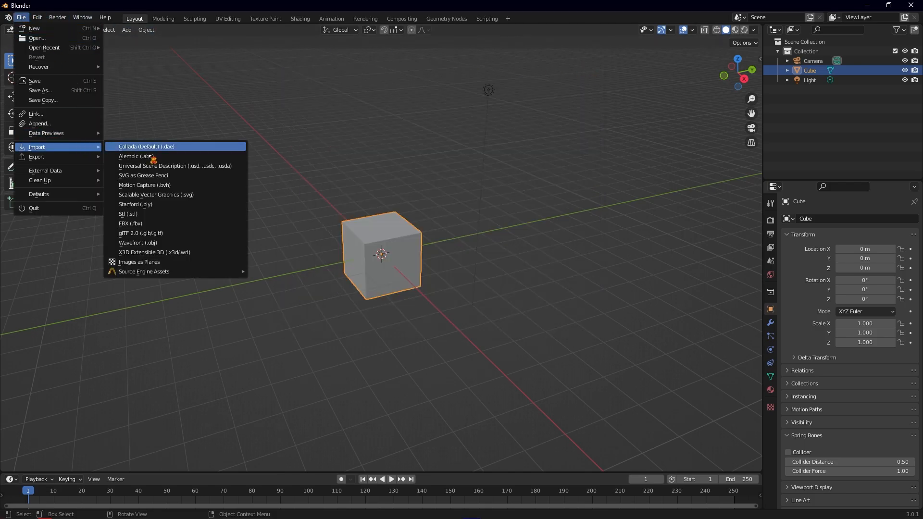
{"action": "left_click", "coordinate": [144, 271]}
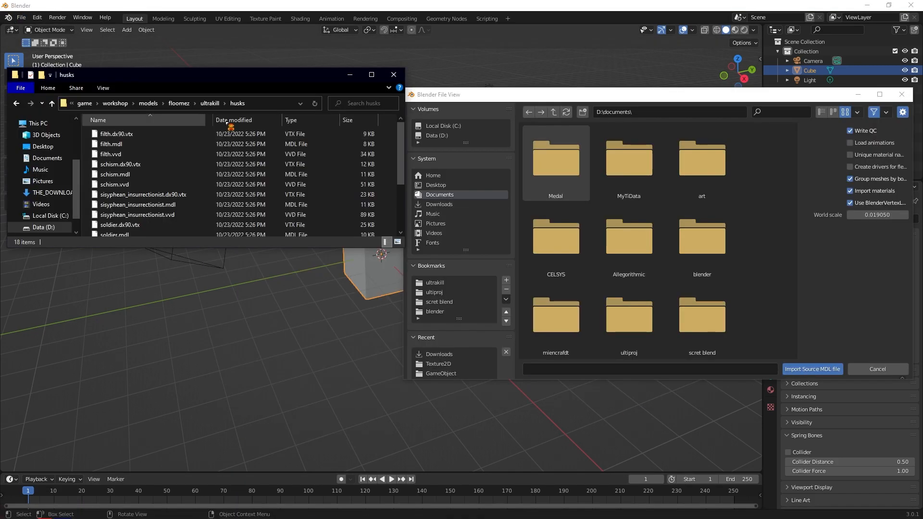
{"action": "left_click", "coordinate": [177, 103]}
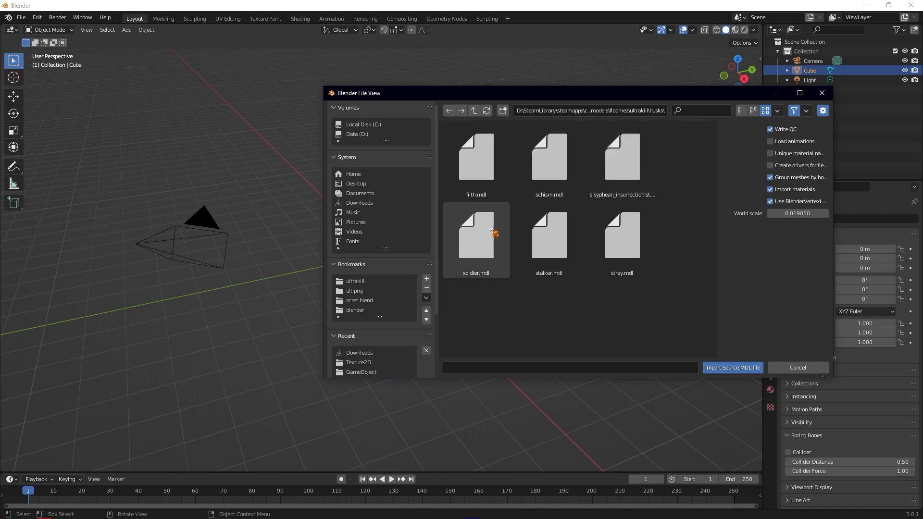
{"action": "left_click", "coordinate": [622, 235]}
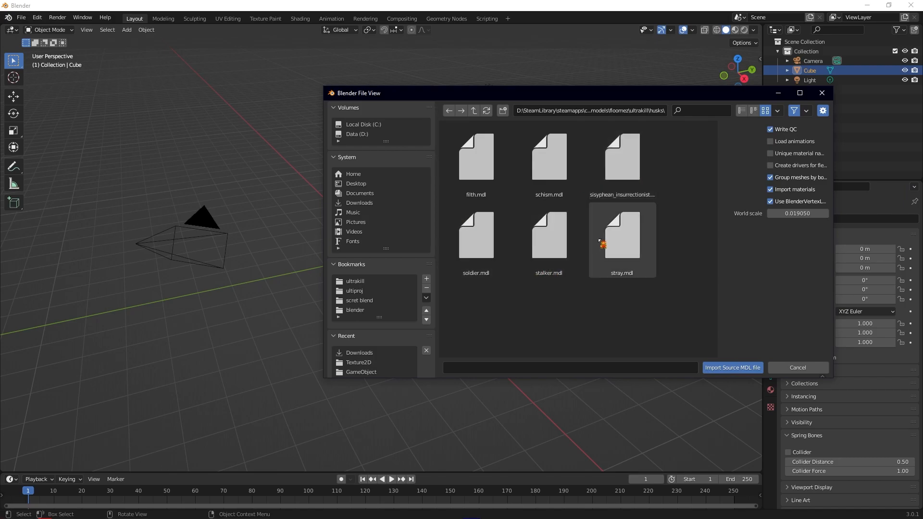
{"action": "left_click", "coordinate": [797, 367]}
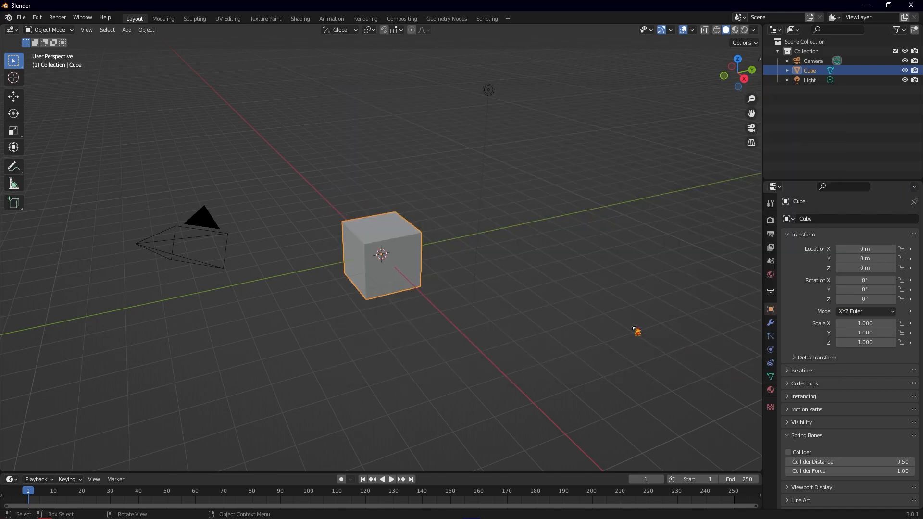